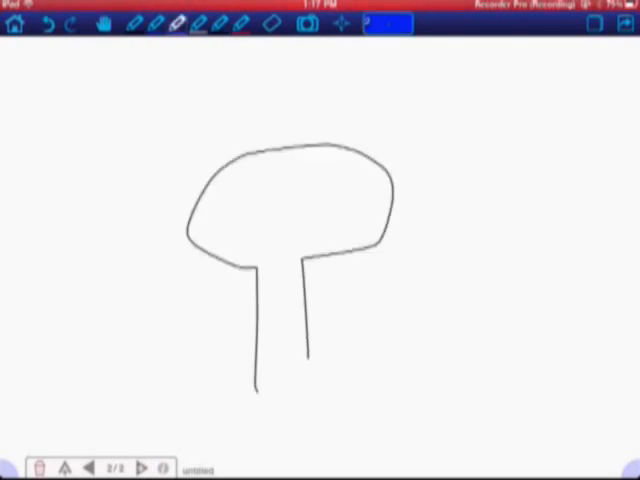
Step: Draw the large mushroom outline with blue minus signs inside its top
left_click_drag(215, 190, 245, 245)
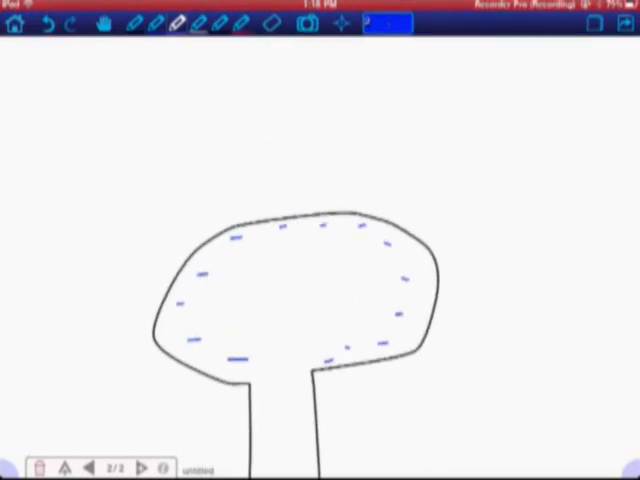
Step: Draw red arrows pointing into the shape from the right and left, labelling one p+
left_click(388, 23)
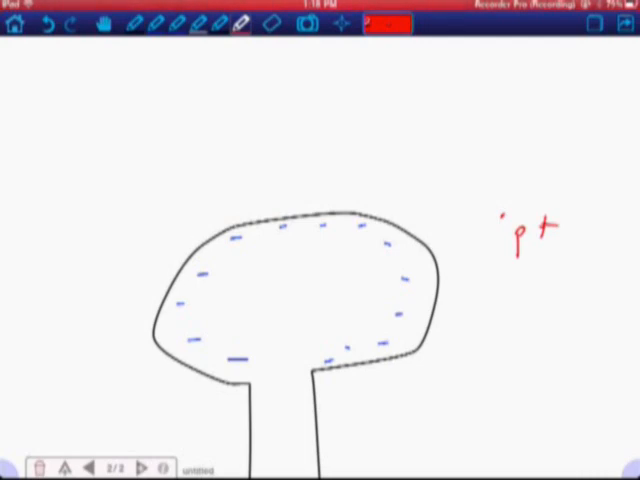
left_click_drag(535, 195, 455, 245)
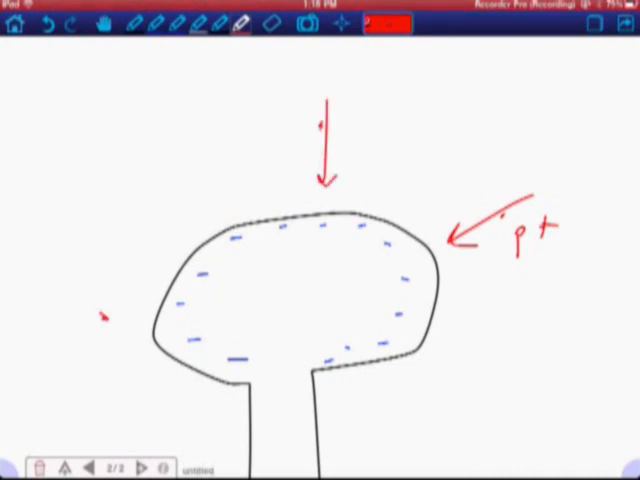
left_click_drag(35, 330, 135, 305)
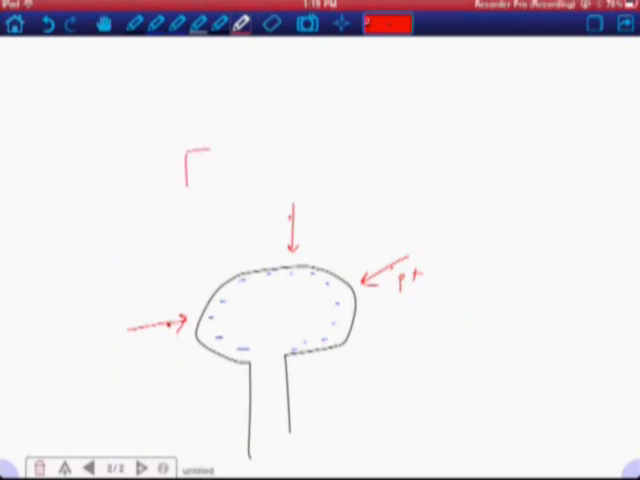
Step: Handwrite the red underlined heading 'Electric Field Lines' above the drawing
type("Electric Fields")
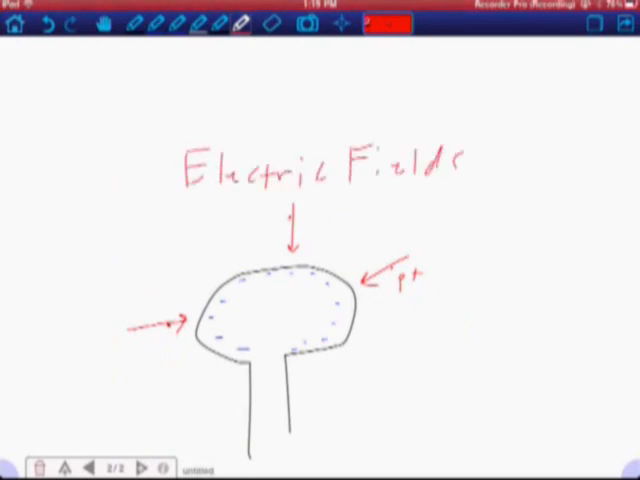
type("Lines")
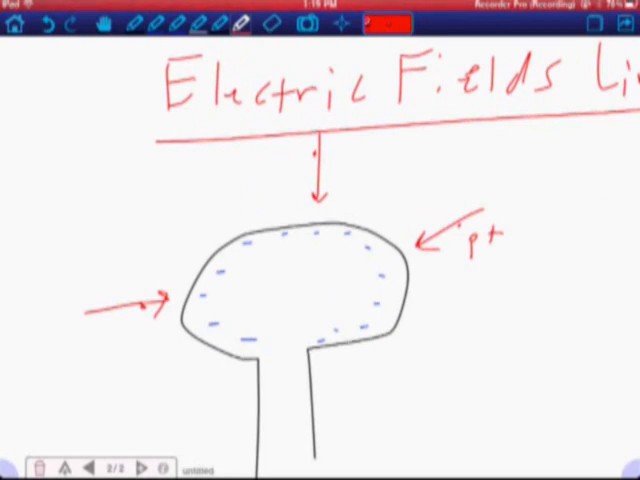
Step: Draw a blue circled minus with four inward black arrows, a second circle, and write WWPD
type("WWP'")
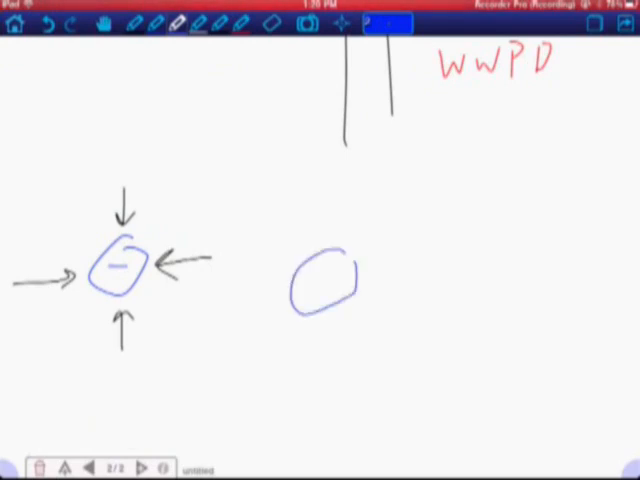
Step: Write '2−' in blue inside the second circle
left_click_drag(305, 285, 345, 275)
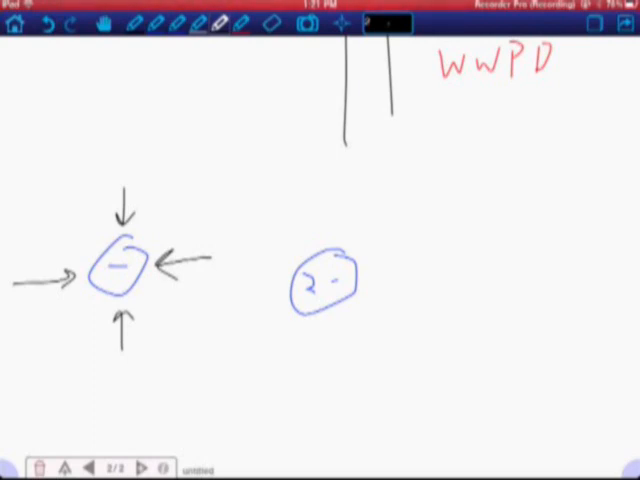
Step: Draw black arrows pointing inward toward the 2− charge from all directions
left_click_drag(330, 185, 330, 220)
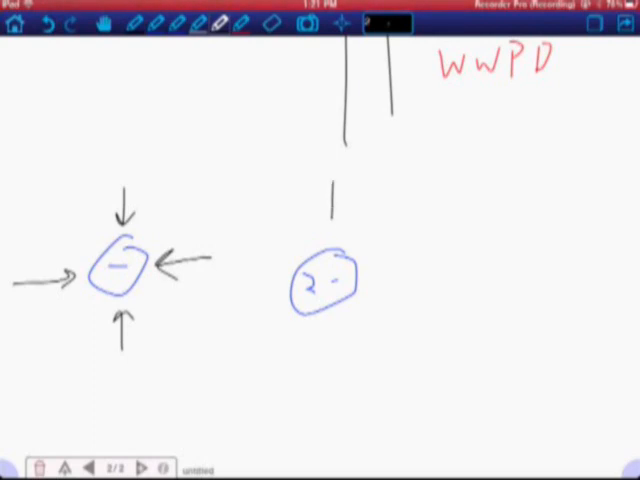
left_click_drag(330, 190, 330, 230)
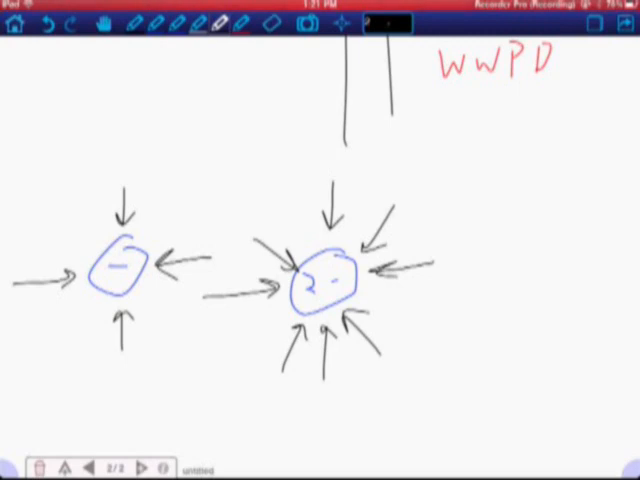
Step: Draw a red + charge and blue − charge joined by two curved black field lines
left_click(94, 467)
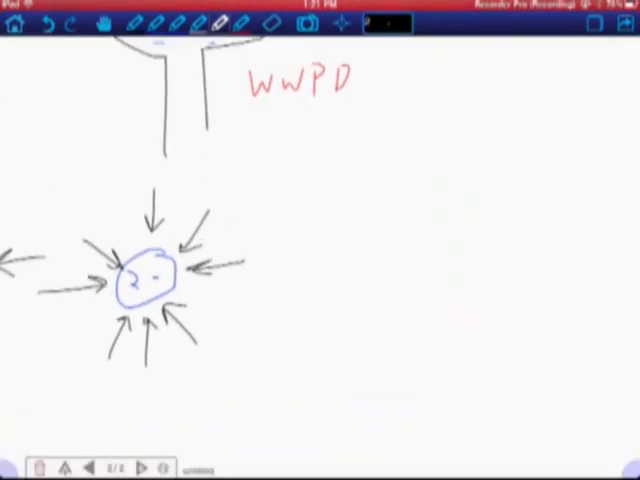
left_click_drag(355, 285, 390, 320)
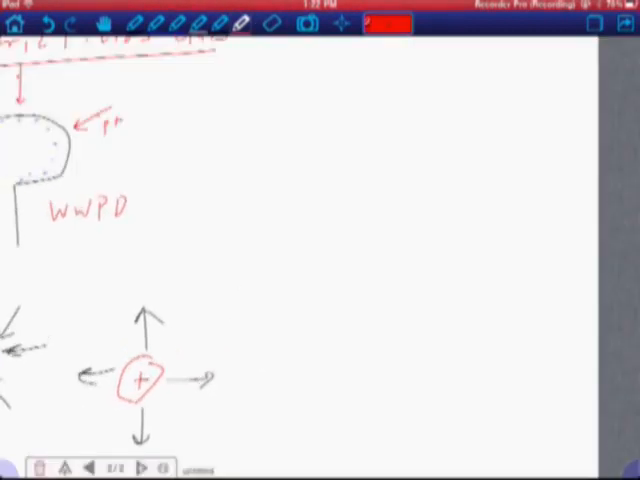
left_click_drag(310, 335, 330, 375)
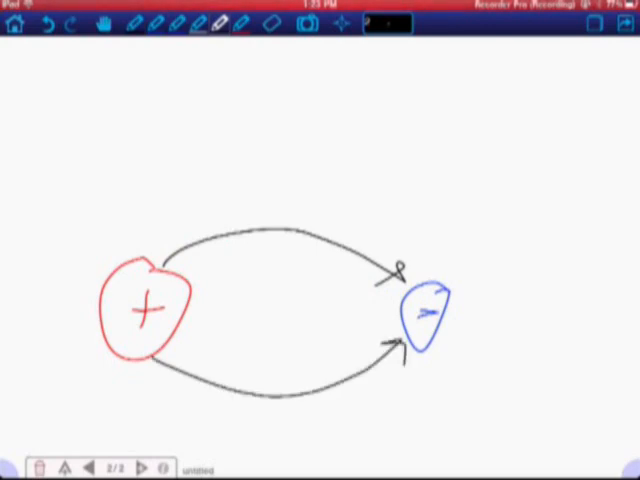
Step: Add a straight + to − field line, relabel the charge 2+, and draw outward lines
left_click_drag(185, 310, 395, 308)
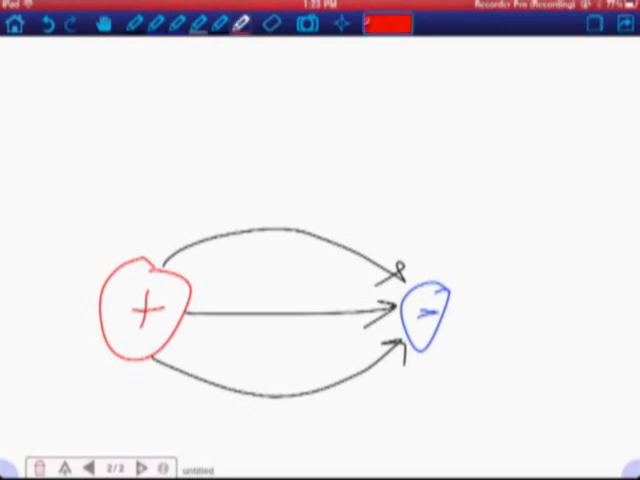
type("2")
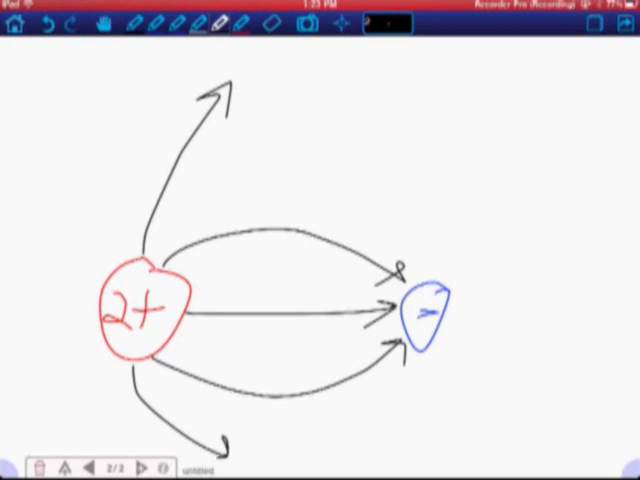
Step: Pan to a blank area and draw a curved green line
left_click_drag(20, 310, 95, 315)
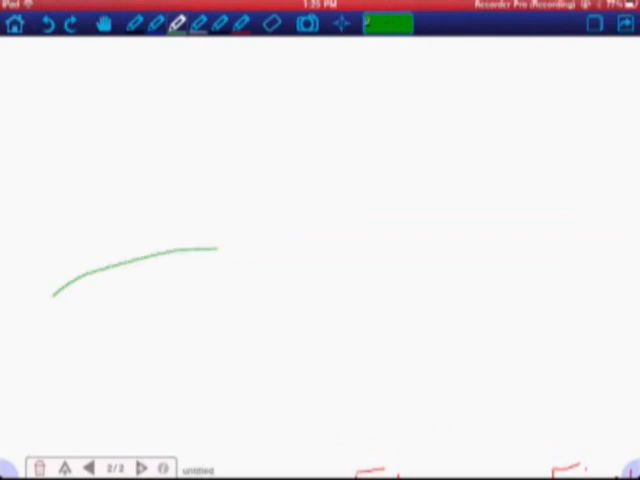
left_click_drag(210, 250, 350, 262)
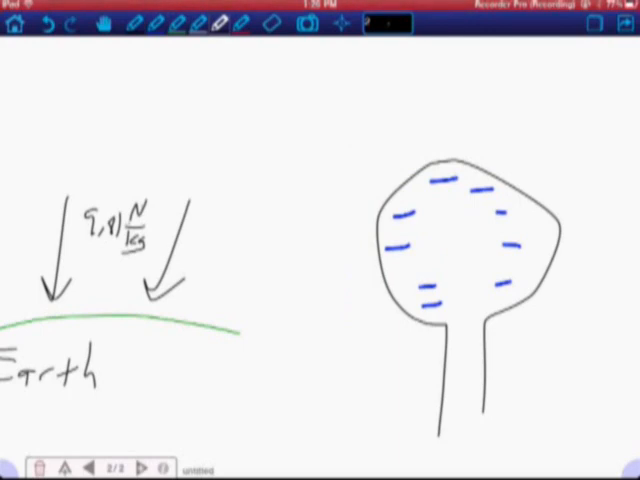
Step: Write '5 N/C' above the shape with blue dashes
type("N/C")
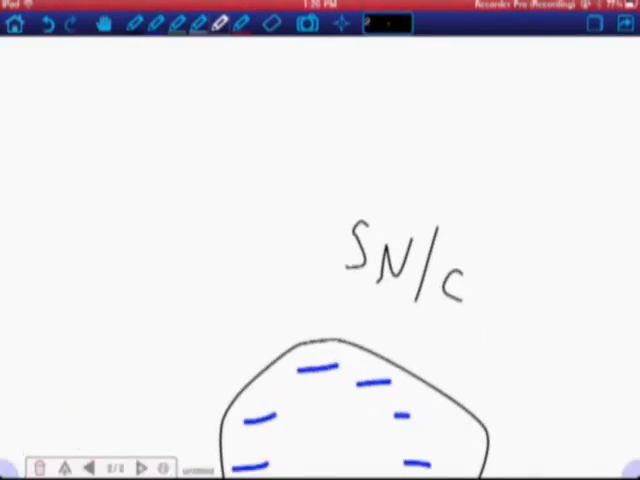
Step: Write the table rows '1C | 5N' and '3C | 15N' with a dividing line
left_click_drag(135, 150, 175, 175)
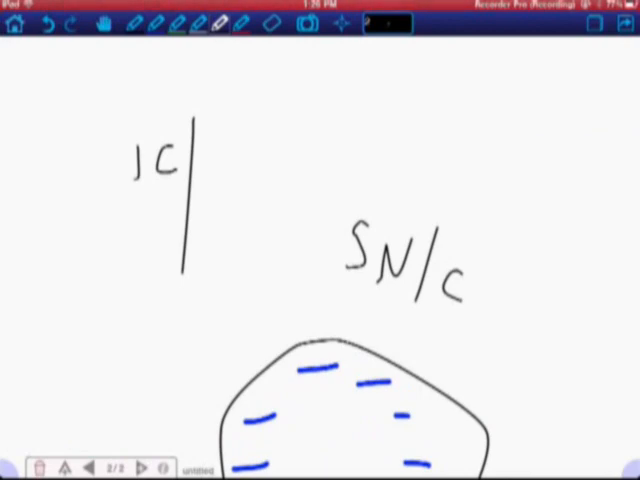
left_click_drag(205, 150, 225, 150)
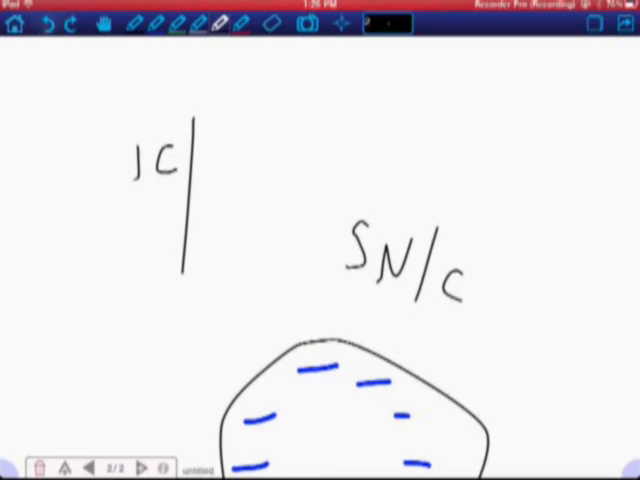
left_click_drag(210, 150, 265, 175)
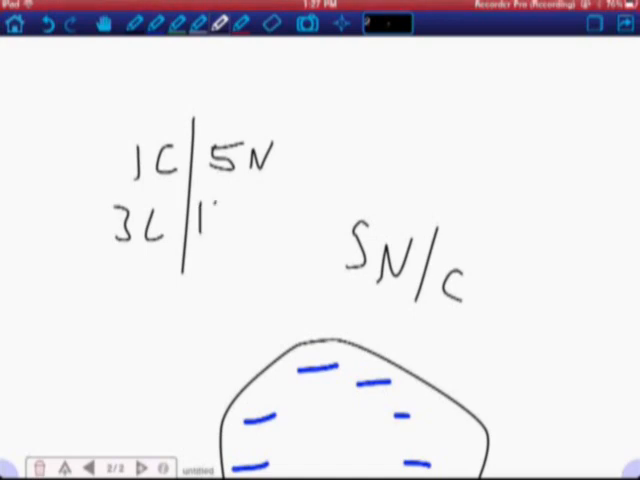
type("5")
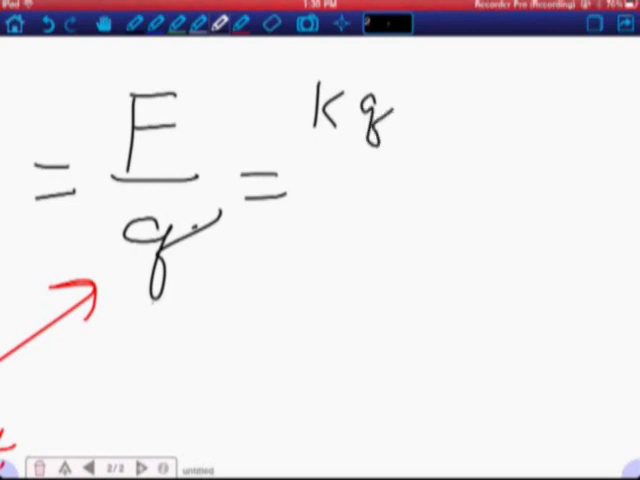
Step: Write kq₁q₂/d² over q, simplify to kq/d², and label test charge and source
left_click_drag(400, 120, 460, 130)
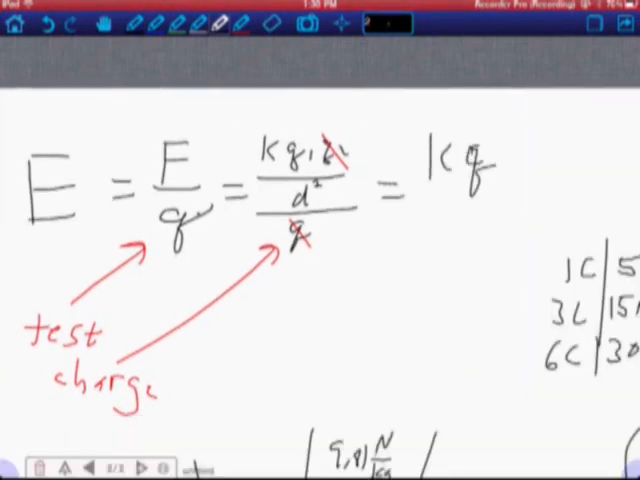
type("d²")
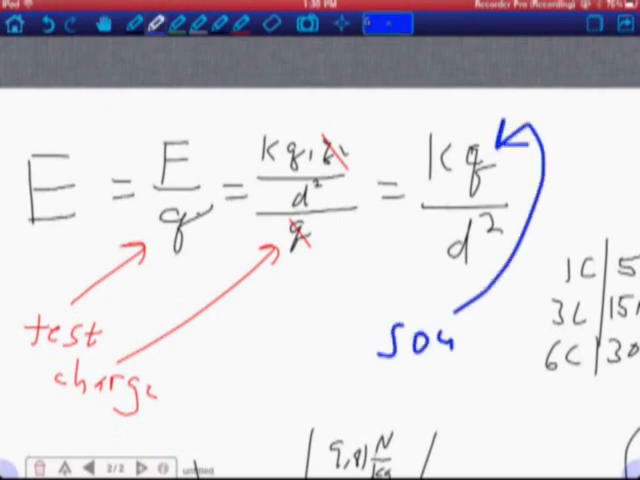
type("rce")
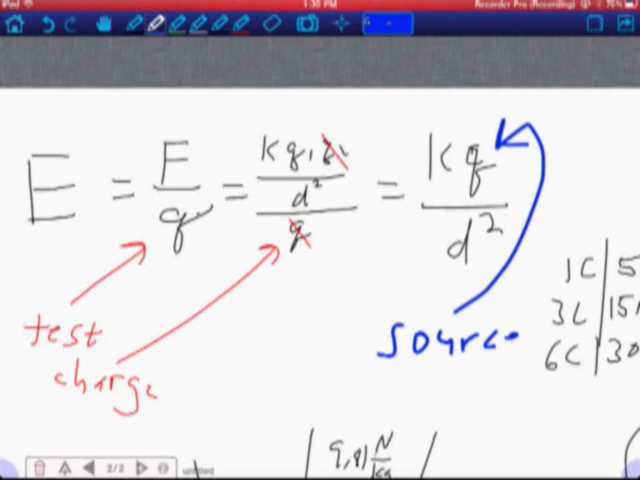